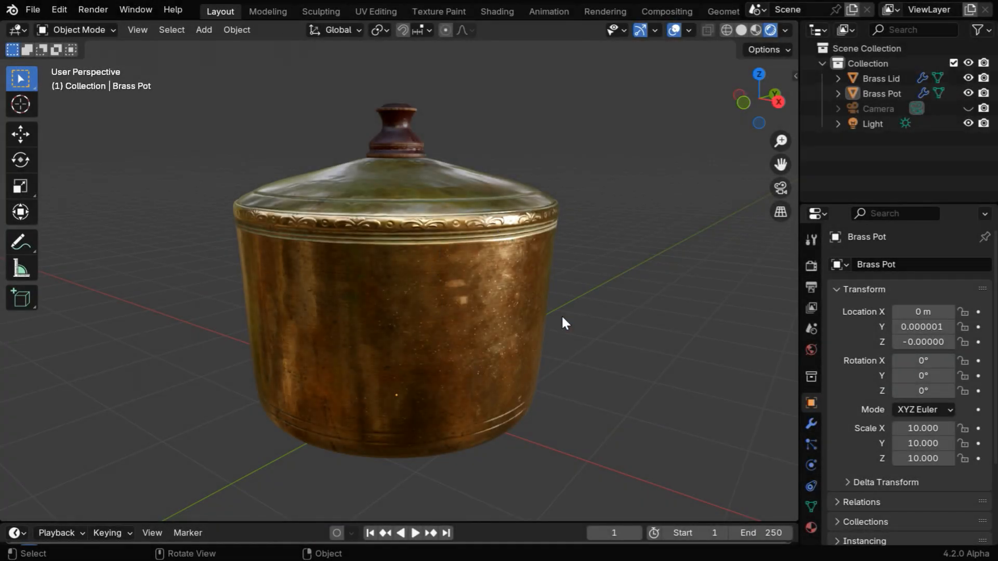
Orbit around the pot and hide Brass Lid in the Outliner.
{"action": "left_click_drag", "start_coordinate": [564, 321], "coordinate": [463, 405]}
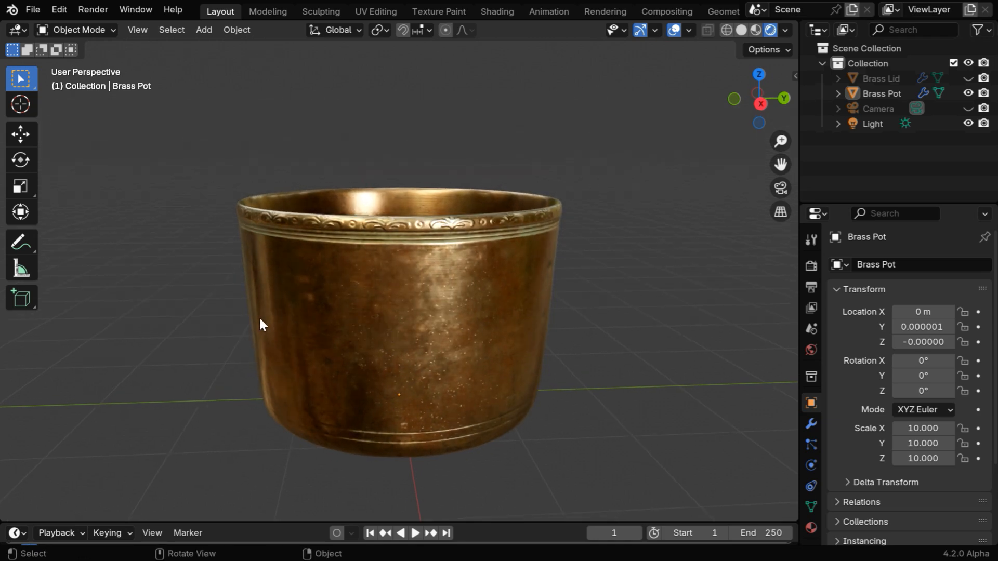
{"action": "mouse_move", "coordinate": [287, 333]}
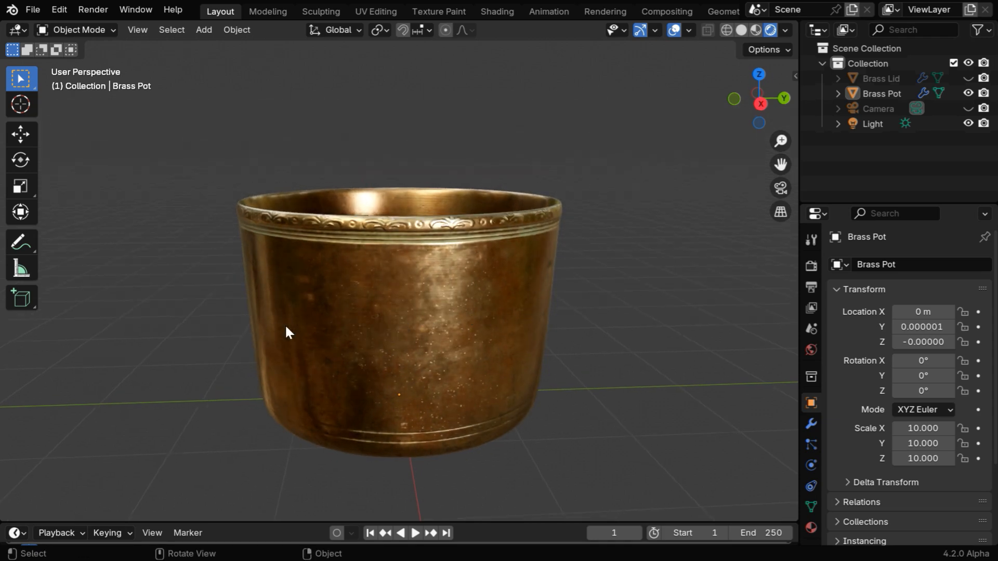
{"action": "mouse_move", "coordinate": [268, 346]}
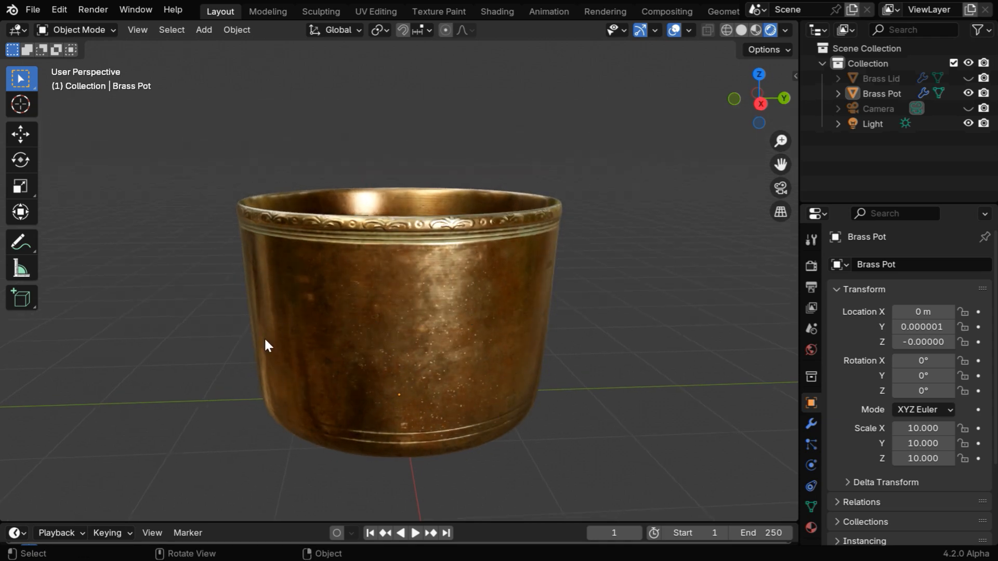
{"action": "left_click_drag", "start_coordinate": [266, 346], "coordinate": [510, 333]}
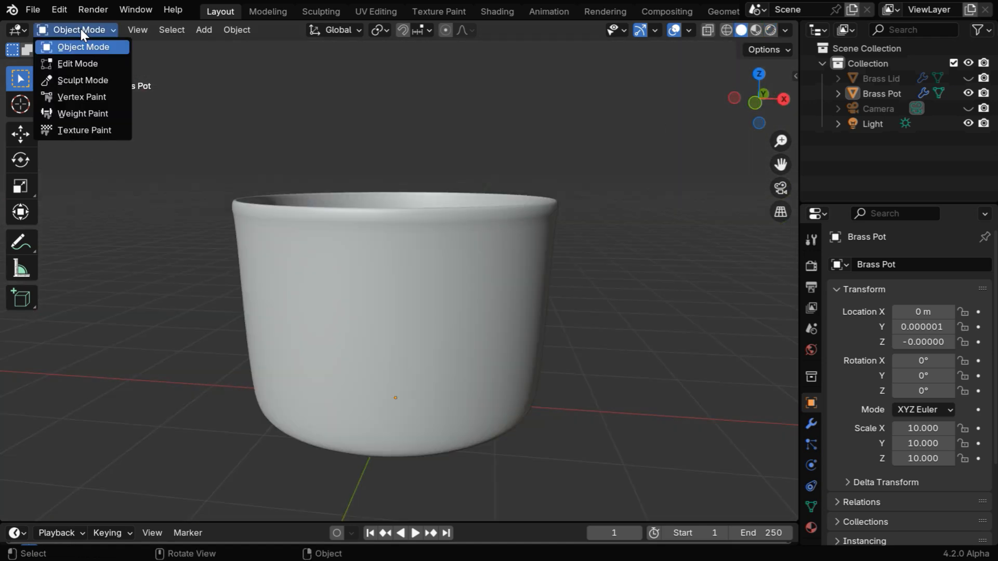
Put Brass Pot in Edit Mode and inspect its dense vertex grid and edge loops.
{"action": "left_click", "coordinate": [77, 63]}
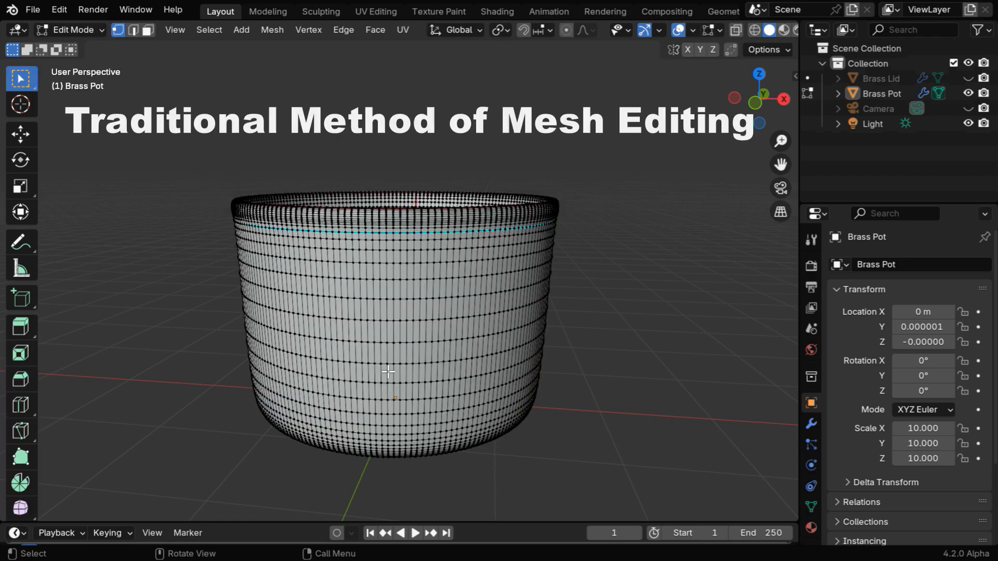
{"action": "mouse_move", "coordinate": [398, 280]}
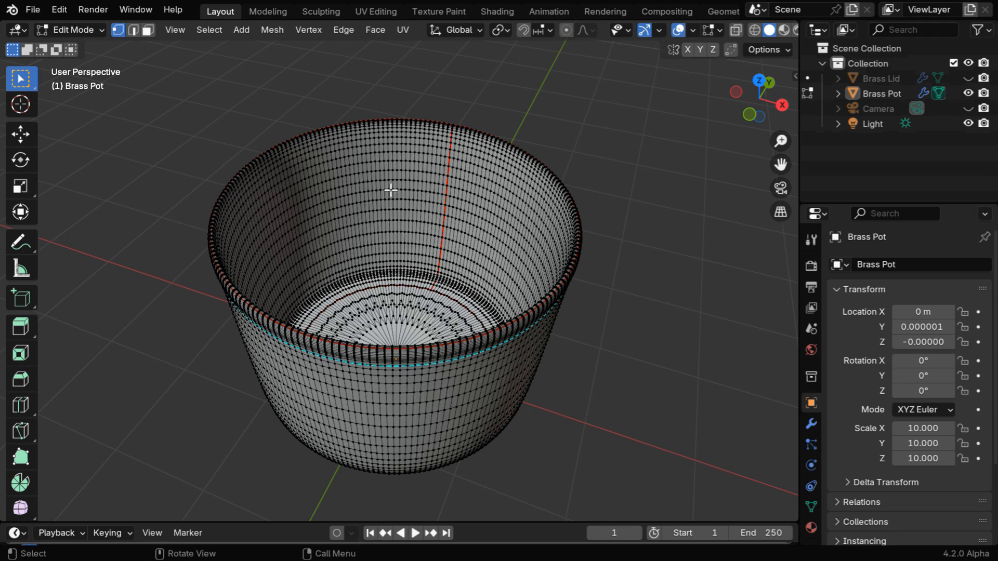
{"action": "mouse_move", "coordinate": [302, 202]}
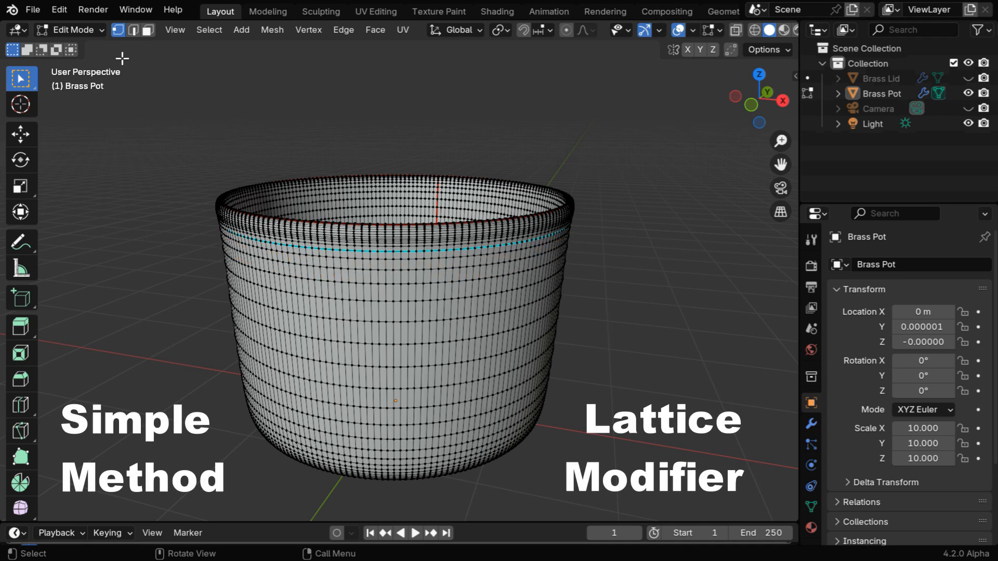
{"action": "left_click", "coordinate": [70, 29]}
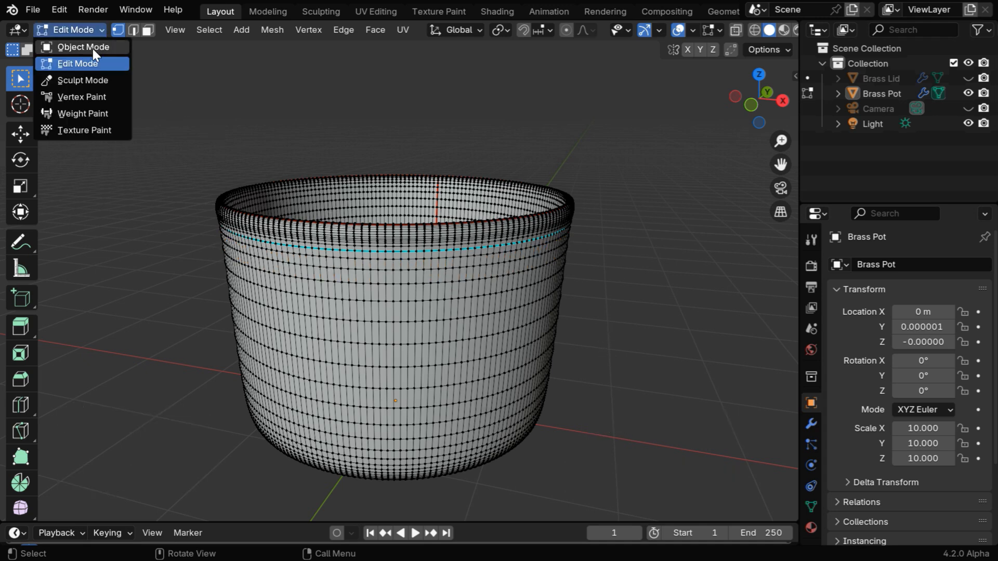
Return to Object Mode and add a Lattice object to the scene.
{"action": "left_click", "coordinate": [82, 47]}
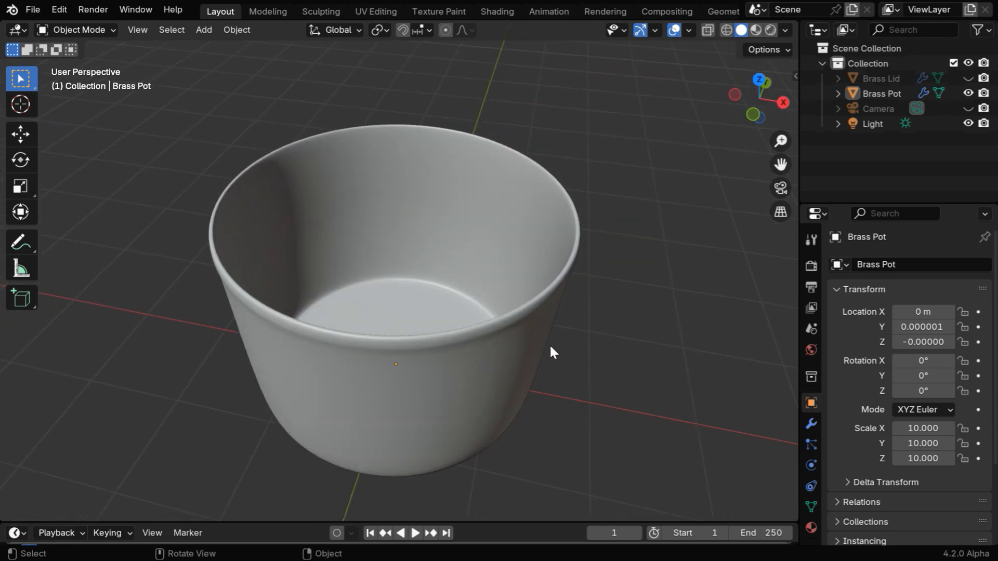
{"action": "left_click", "coordinate": [204, 29]}
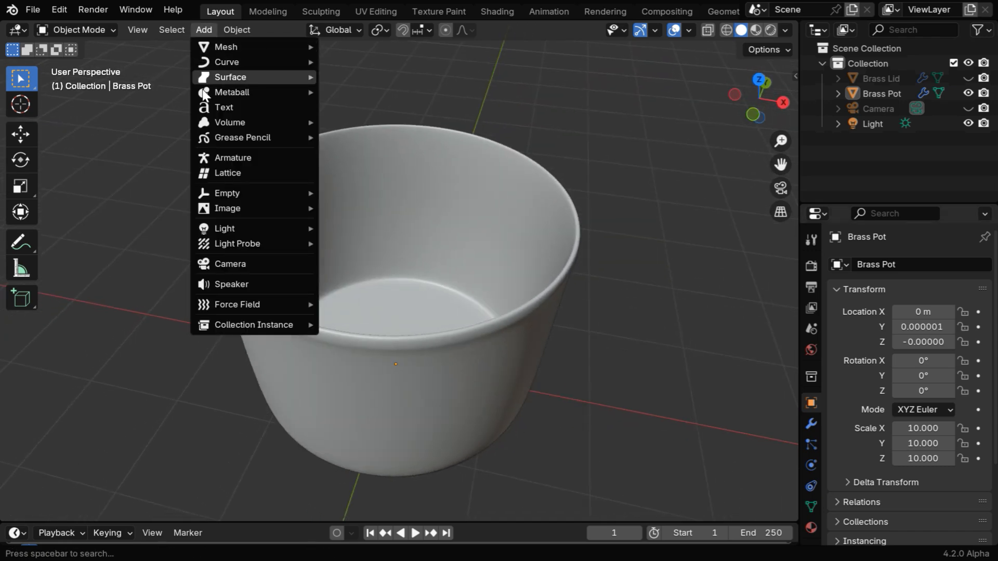
{"action": "left_click", "coordinate": [227, 172]}
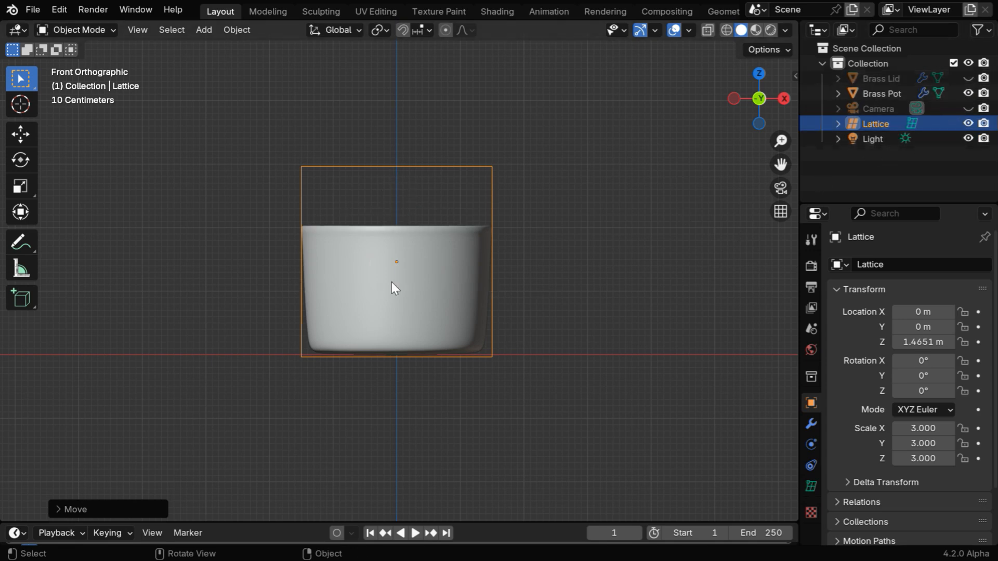
{"action": "mouse_move", "coordinate": [556, 316]}
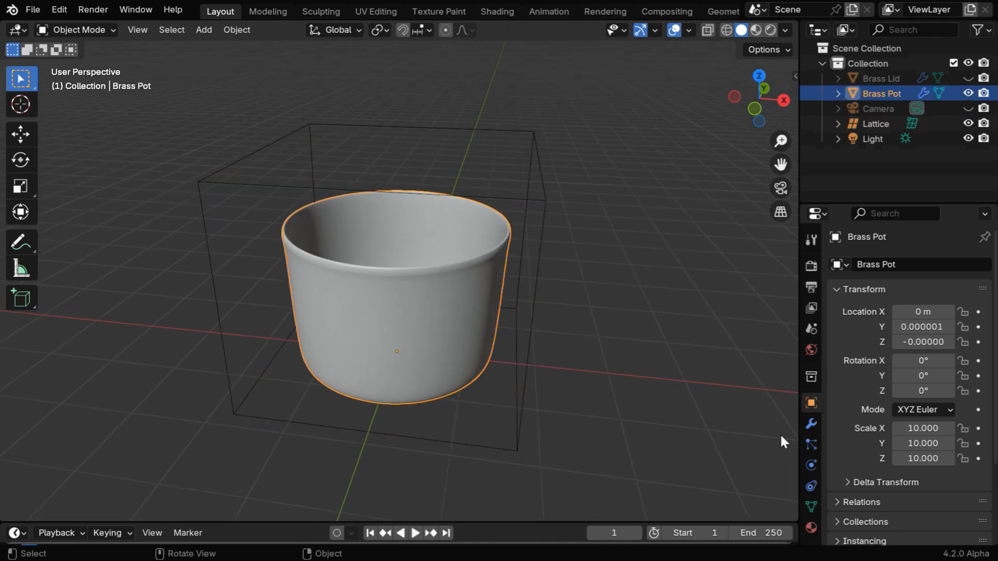
Add a Lattice deform modifier to Brass Pot and set its driving object.
{"action": "left_click", "coordinate": [811, 424]}
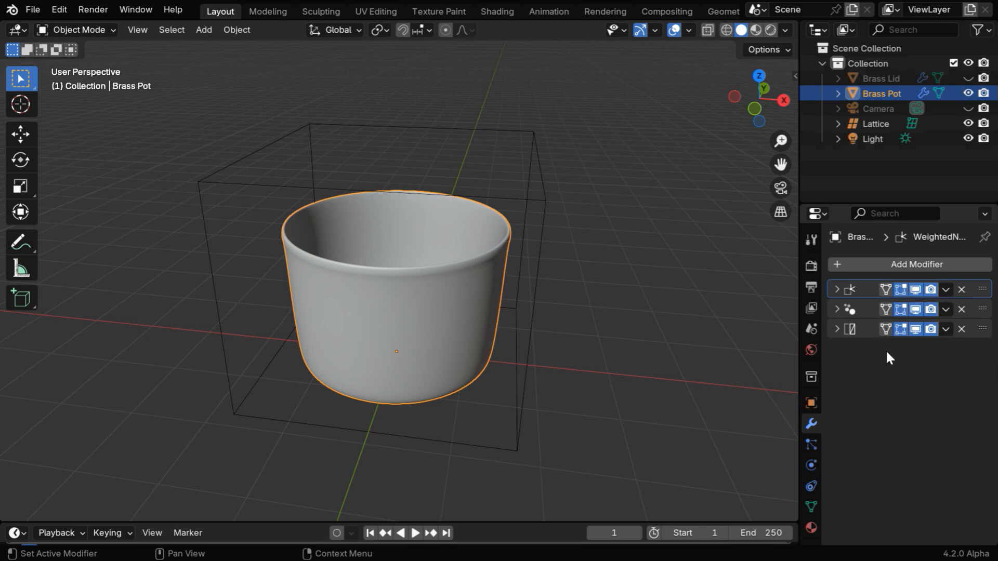
{"action": "mouse_move", "coordinate": [854, 304]}
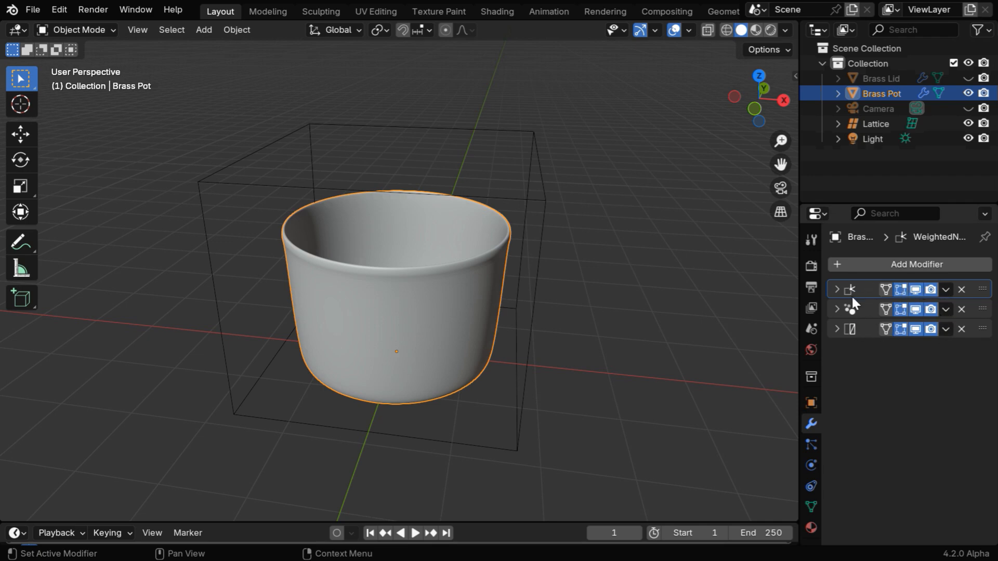
{"action": "mouse_move", "coordinate": [884, 277]}
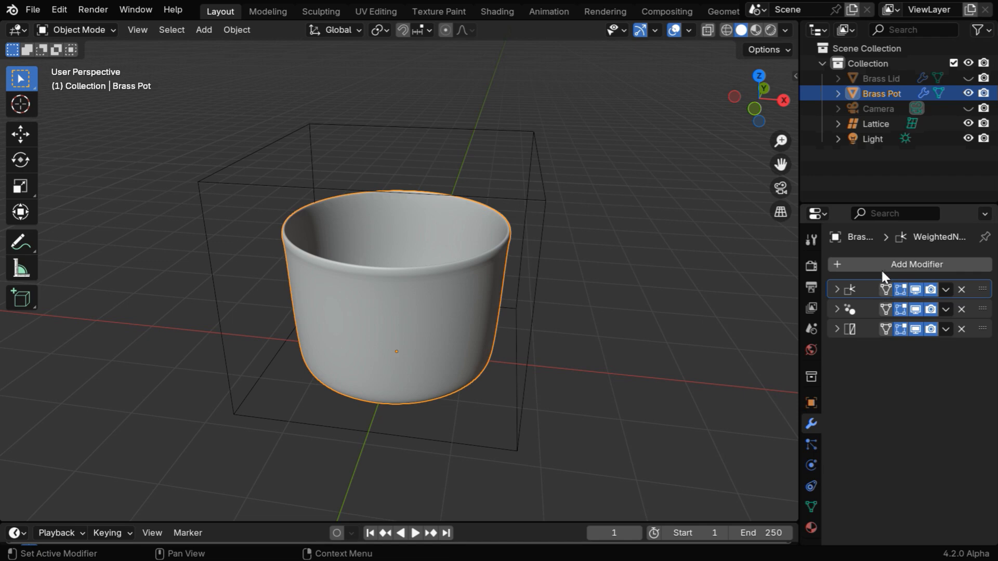
{"action": "left_click", "coordinate": [910, 264]}
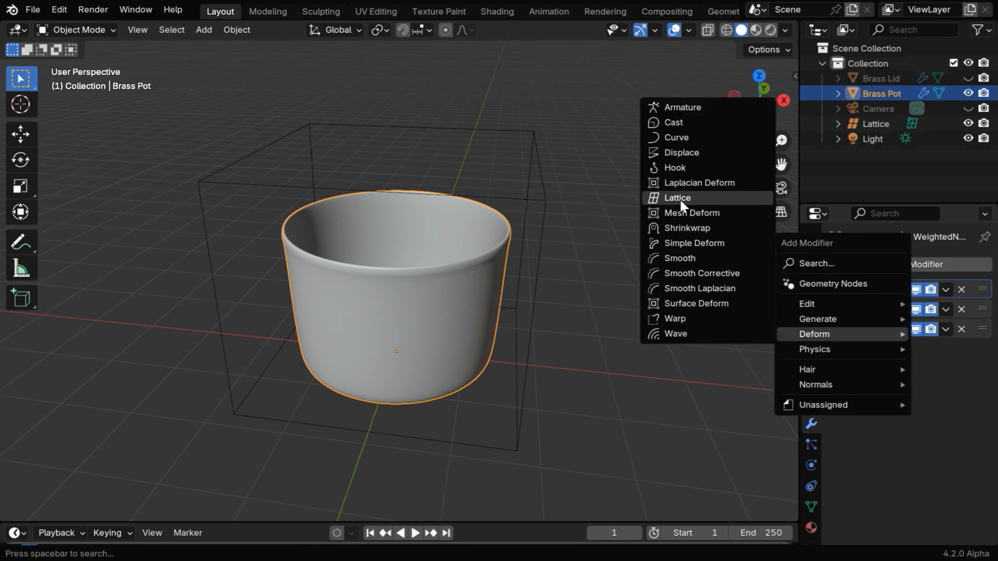
{"action": "left_click", "coordinate": [677, 197]}
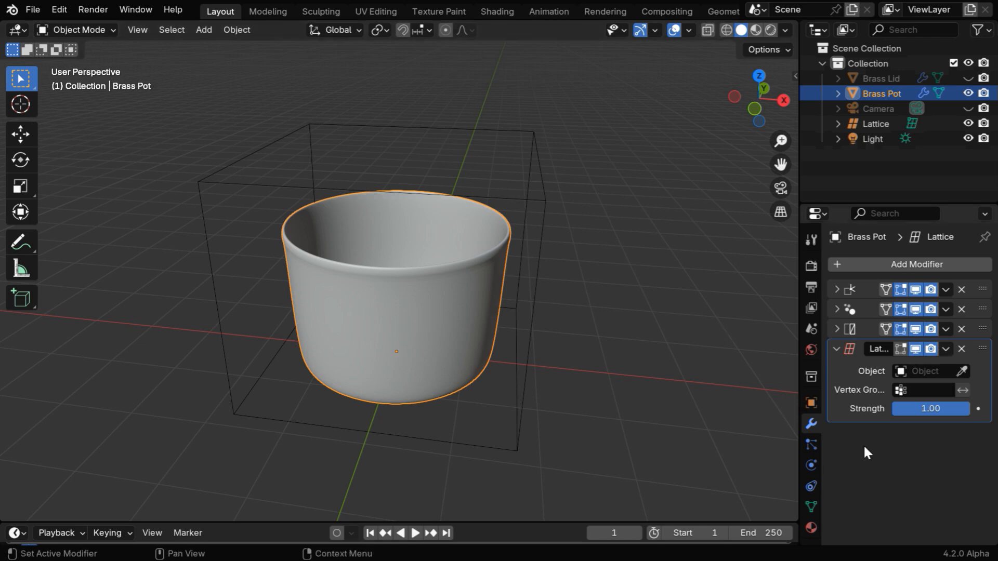
{"action": "left_click", "coordinate": [923, 371]}
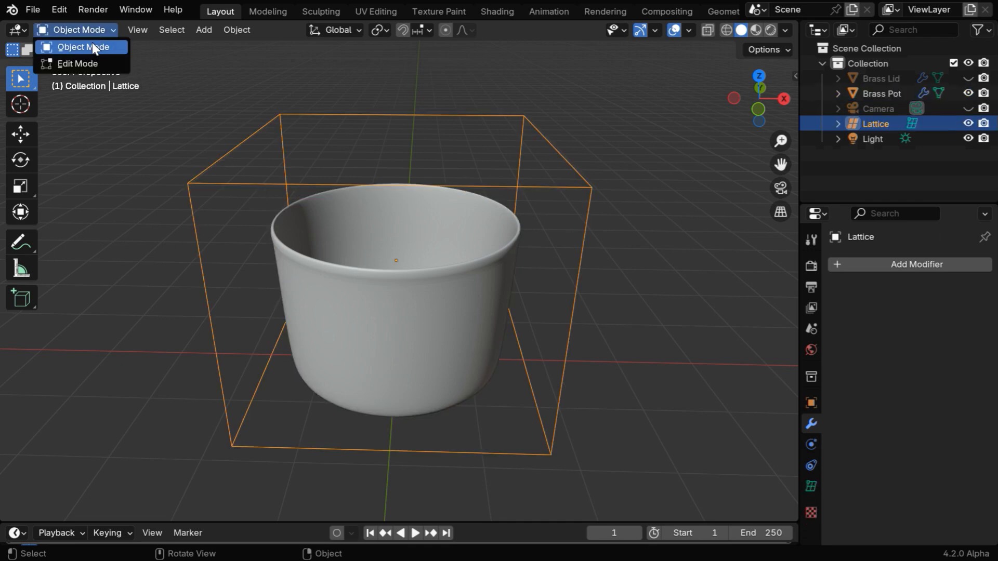
Put the Lattice in Edit Mode and box-select its middle ring of points.
{"action": "left_click", "coordinate": [76, 63]}
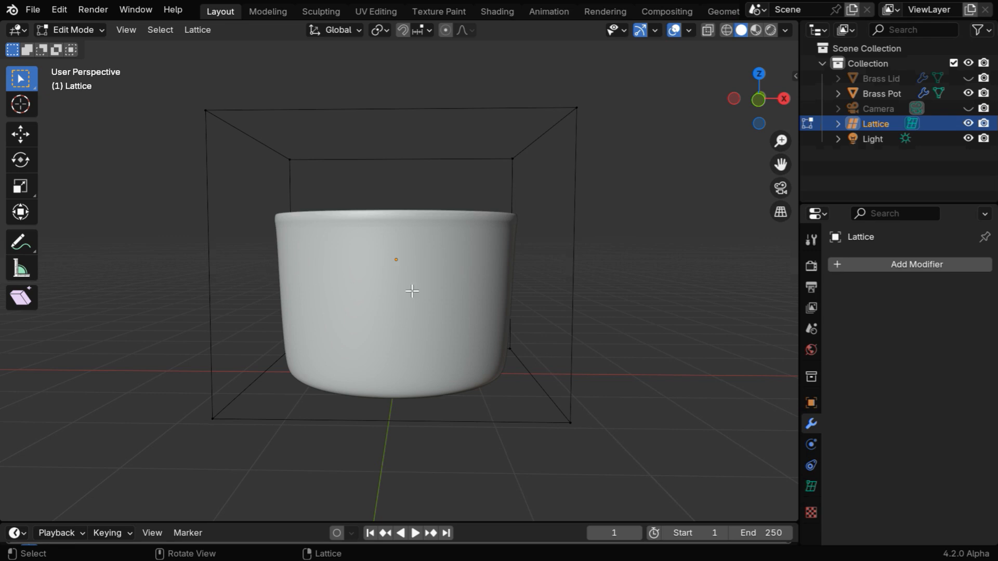
{"action": "mouse_move", "coordinate": [213, 184]}
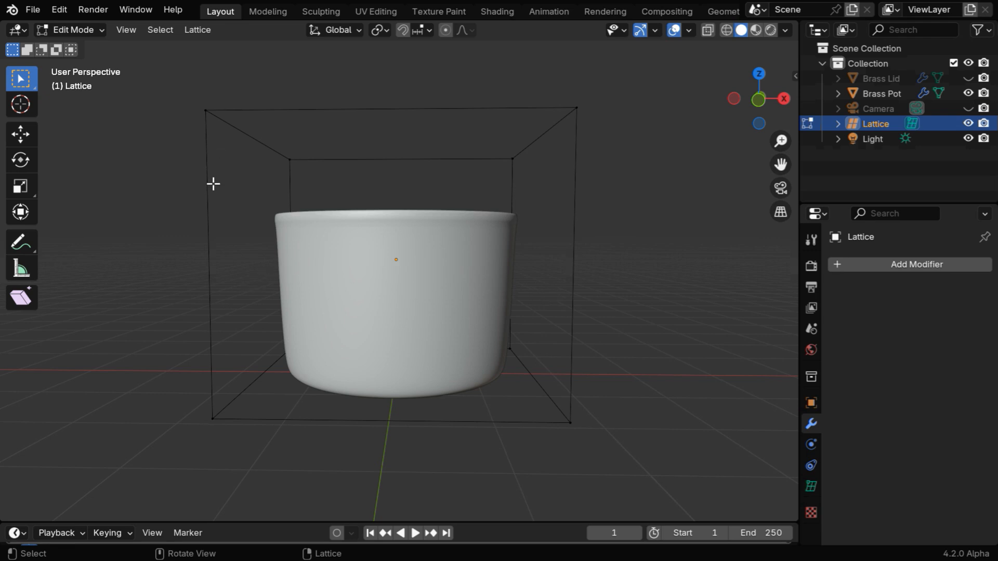
{"action": "mouse_move", "coordinate": [219, 363]}
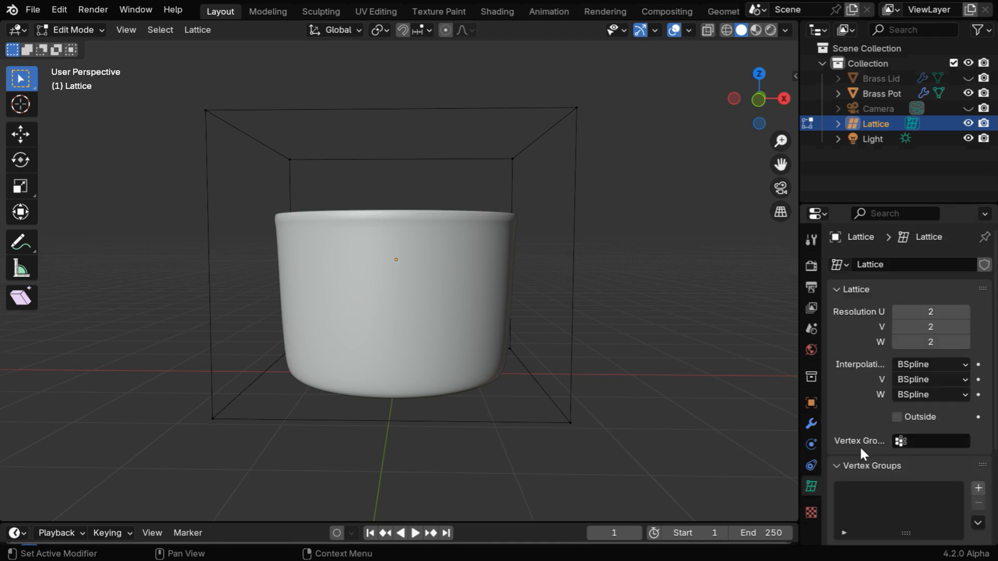
{"action": "mouse_move", "coordinate": [930, 326]}
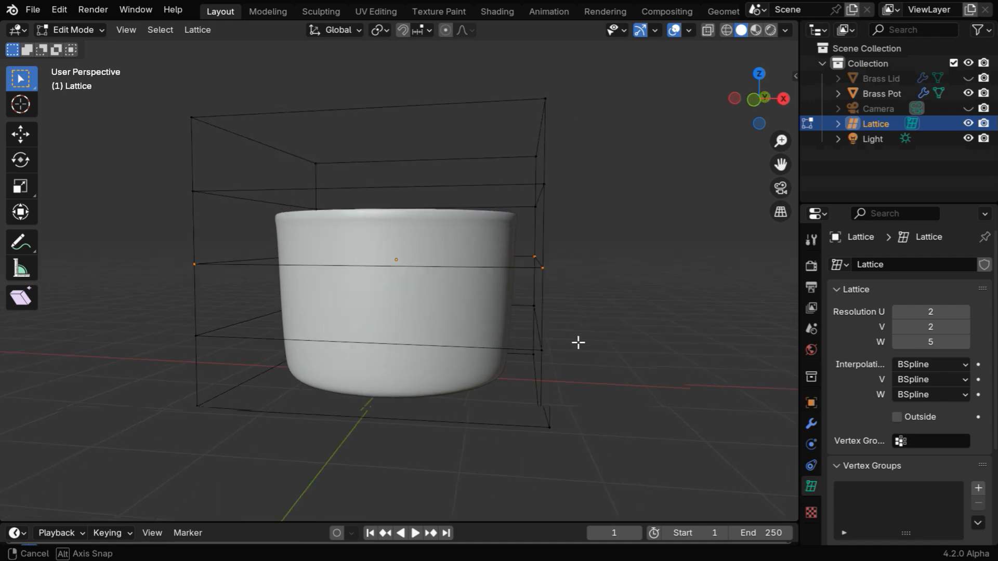
{"action": "left_click_drag", "start_coordinate": [573, 343], "coordinate": [700, 347]}
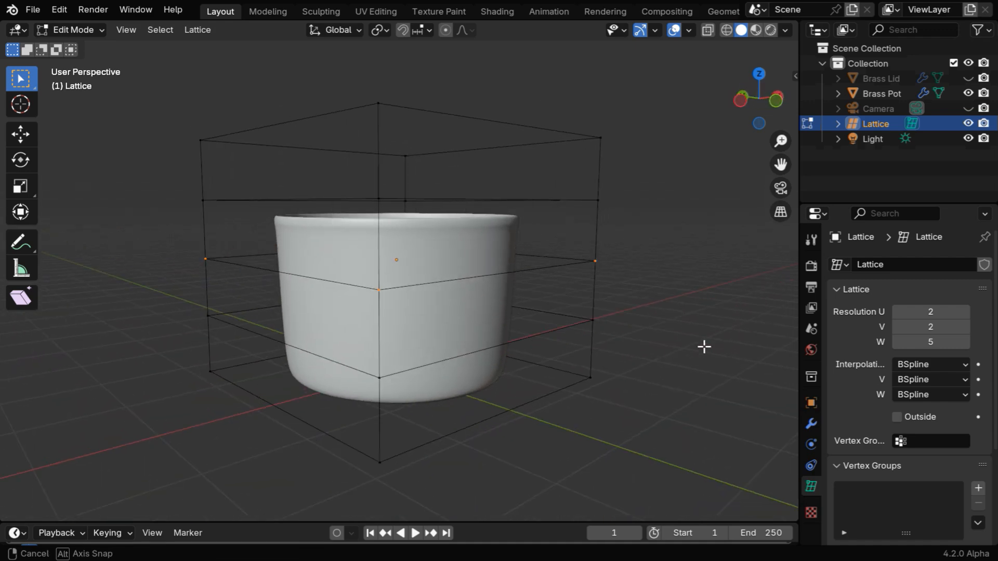
{"action": "left_click_drag", "start_coordinate": [703, 346], "coordinate": [617, 342]}
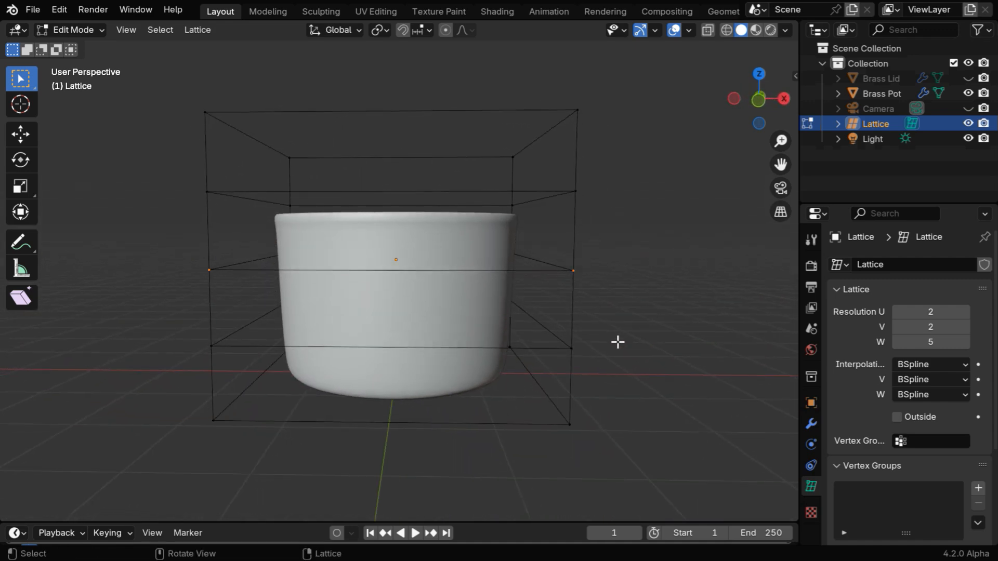
{"action": "key", "text": "s"}
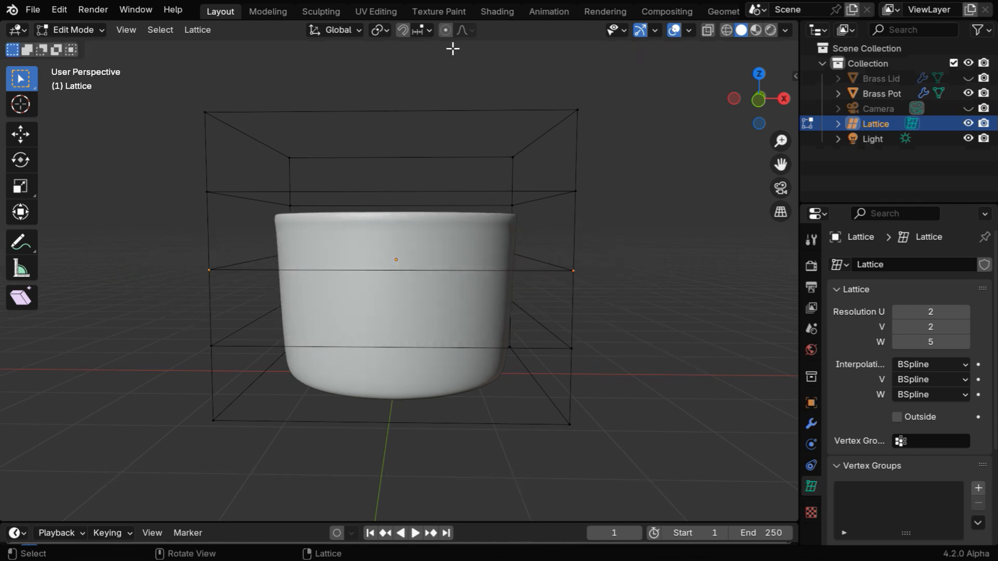
With Proportional Editing on, scale the middle lattice ring up and the bottom ring down.
{"action": "left_click", "coordinate": [446, 30]}
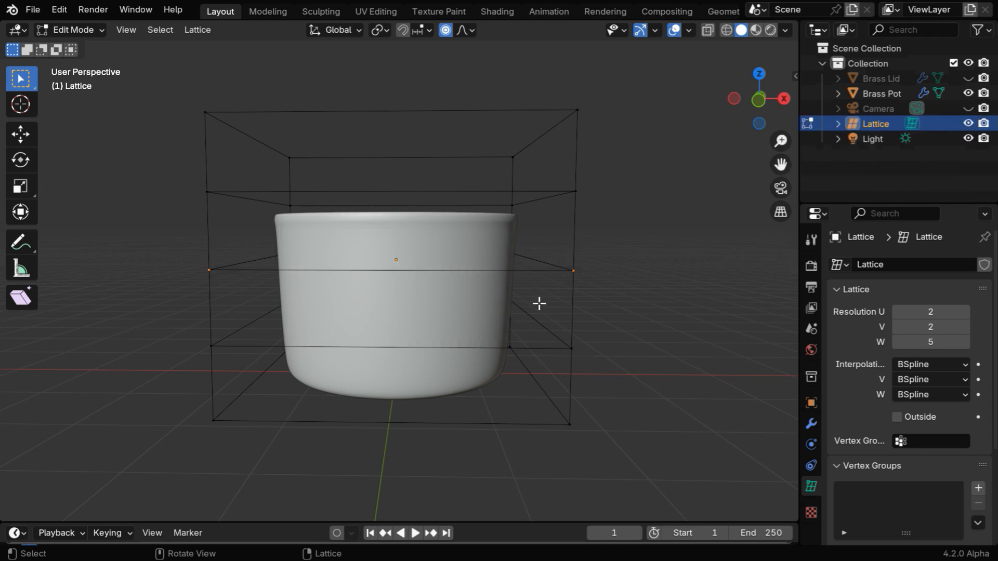
{"action": "key", "text": "s"}
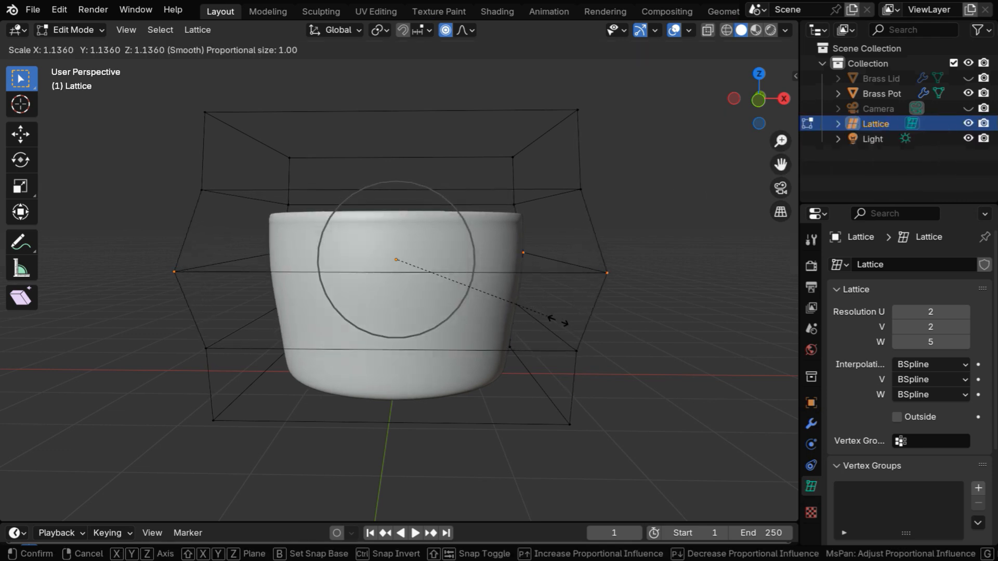
{"action": "left_click", "coordinate": [348, 303]}
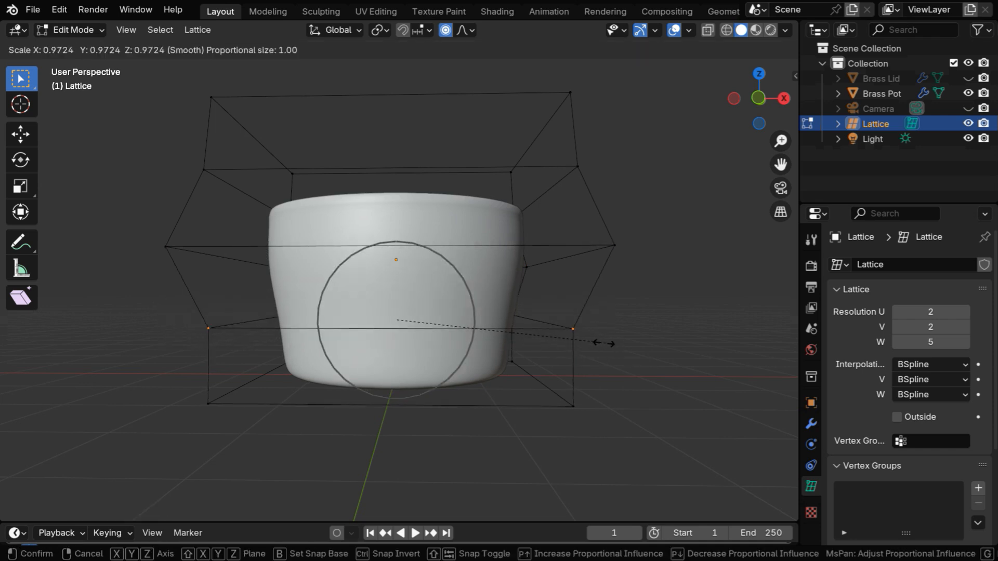
{"action": "left_click", "coordinate": [621, 295]}
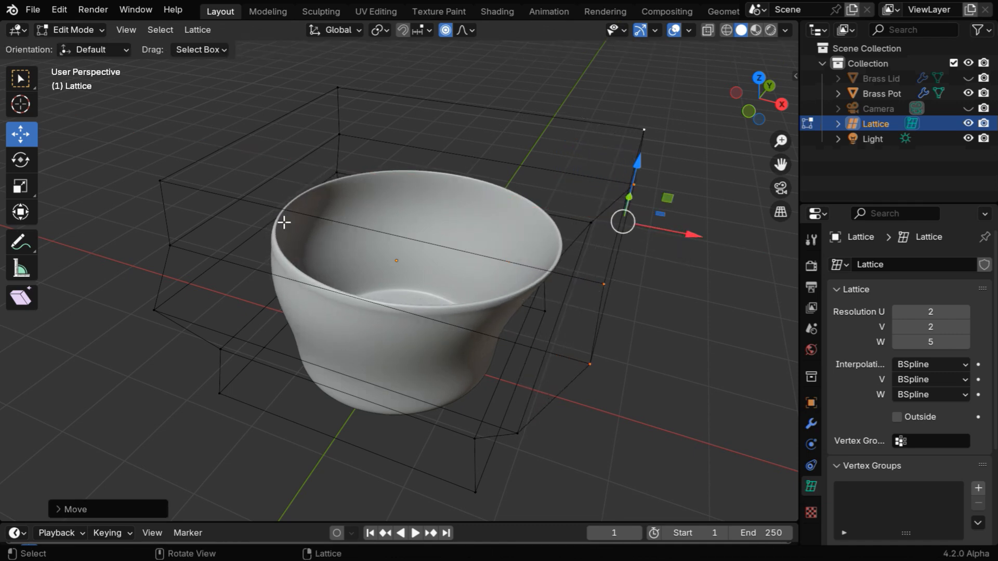
{"action": "mouse_move", "coordinate": [694, 236]}
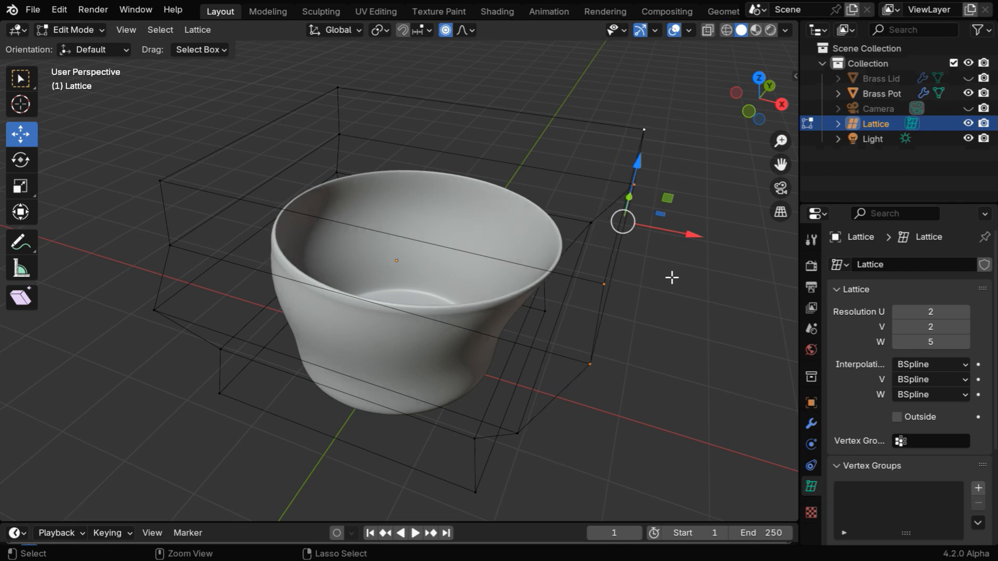
Set lattice resolution to 3×3×5, pull upper points outward, and exit edit mode.
{"action": "left_click_drag", "start_coordinate": [672, 277], "coordinate": [662, 286]}
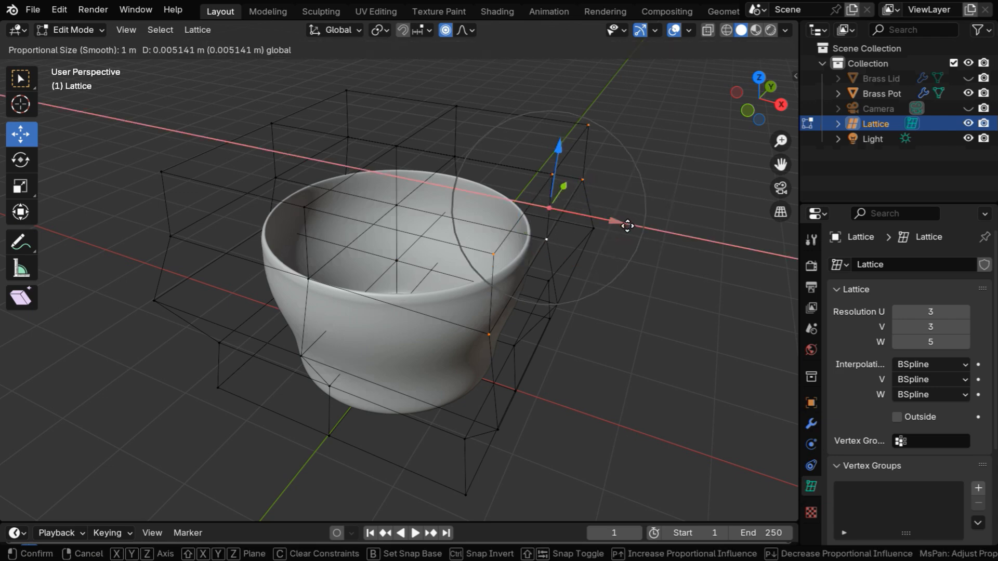
{"action": "left_click_drag", "start_coordinate": [627, 225], "coordinate": [672, 240]}
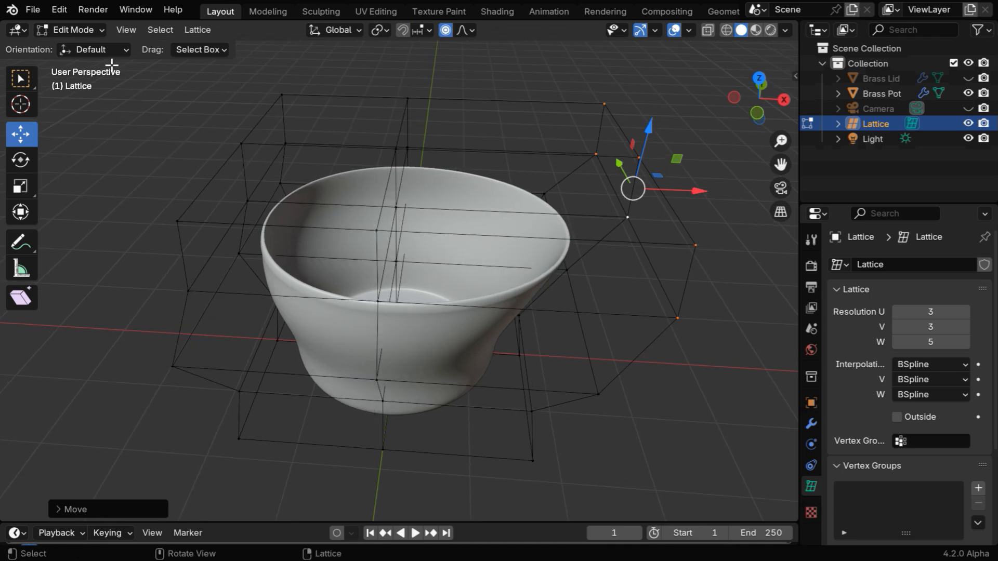
{"action": "key", "text": "Tab"}
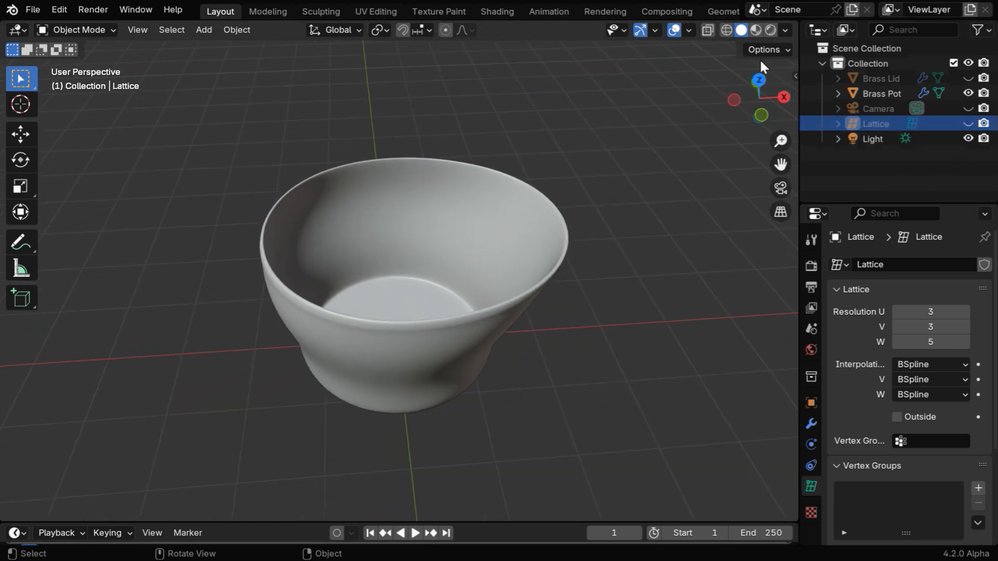
Switch to Material Preview and show the textured flared pot alongside Brass Lid.
{"action": "left_click", "coordinate": [771, 30]}
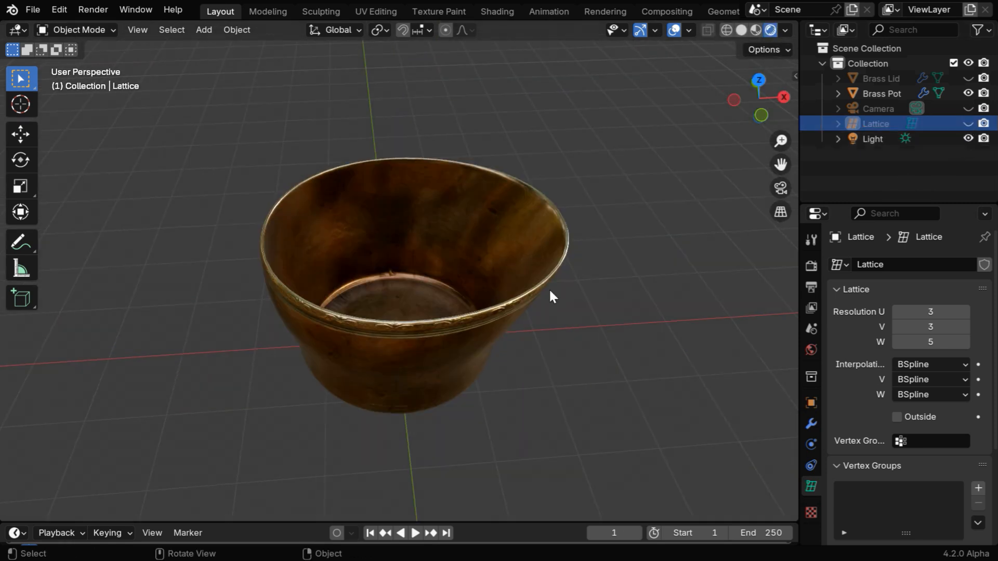
{"action": "left_click_drag", "start_coordinate": [551, 296], "coordinate": [456, 287]}
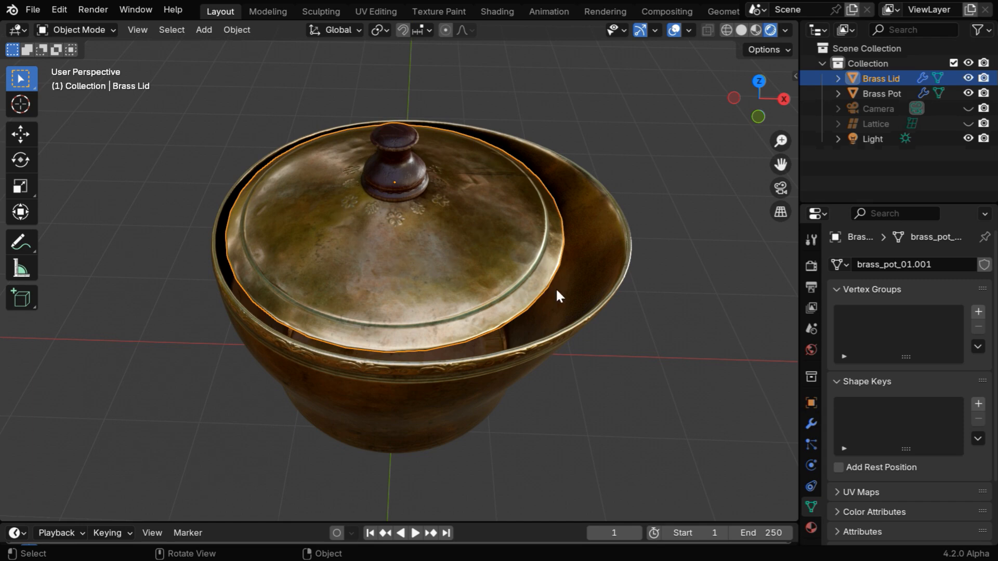
{"action": "left_click", "coordinate": [811, 424]}
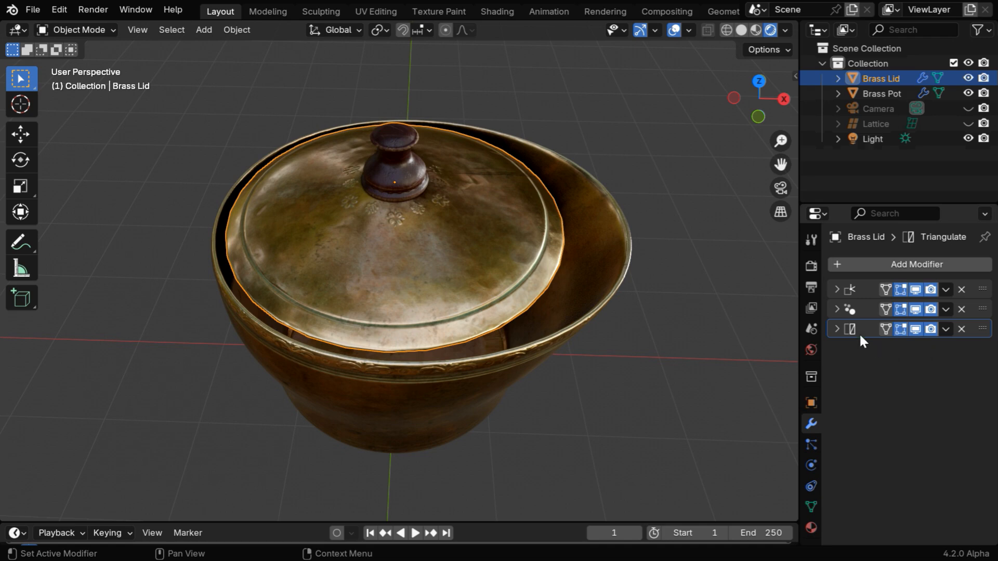
Give Brass Lid a Lattice modifier driven by the Lattice object, then inspect its shape.
{"action": "left_click", "coordinate": [909, 264]}
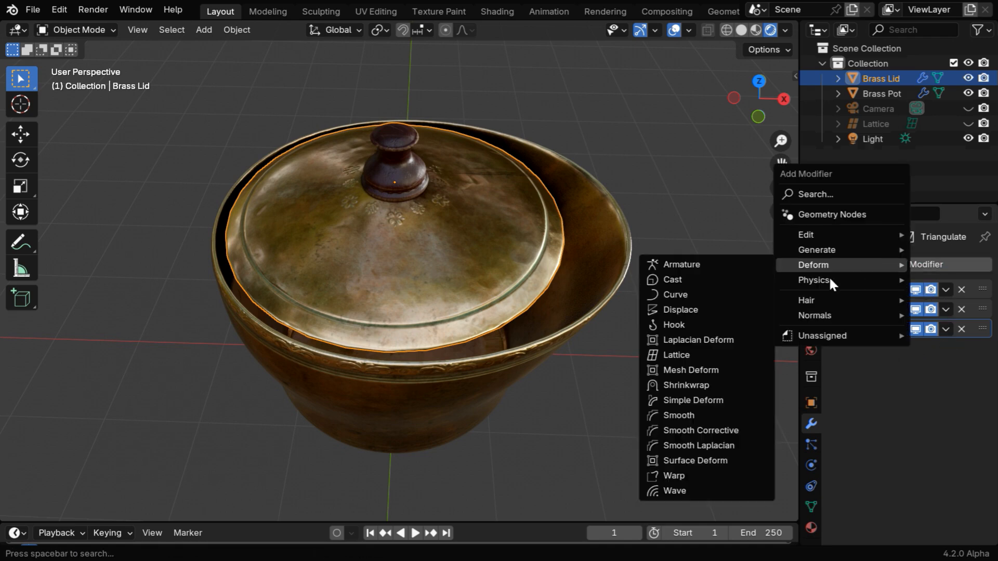
{"action": "left_click", "coordinate": [677, 355]}
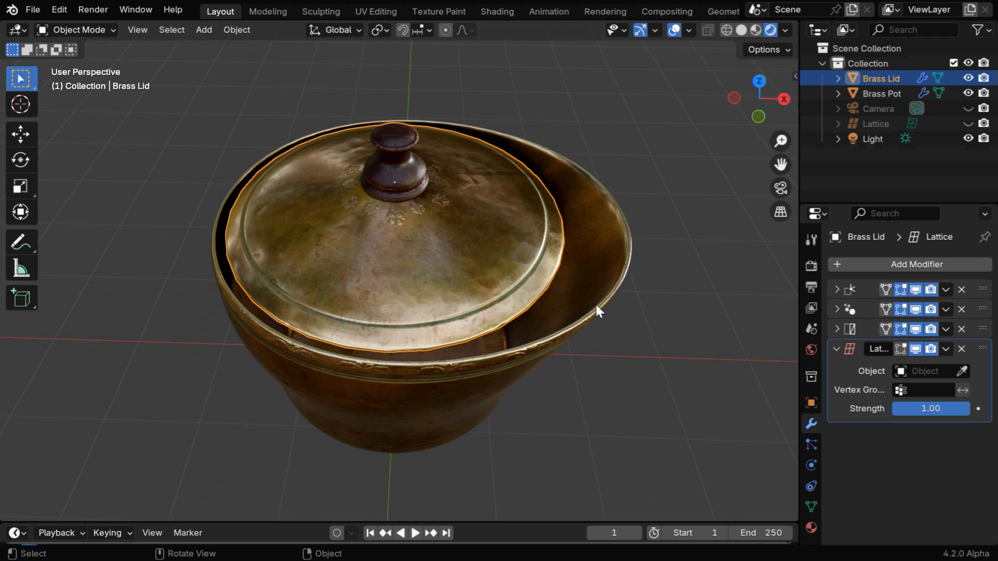
{"action": "left_click", "coordinate": [930, 371]}
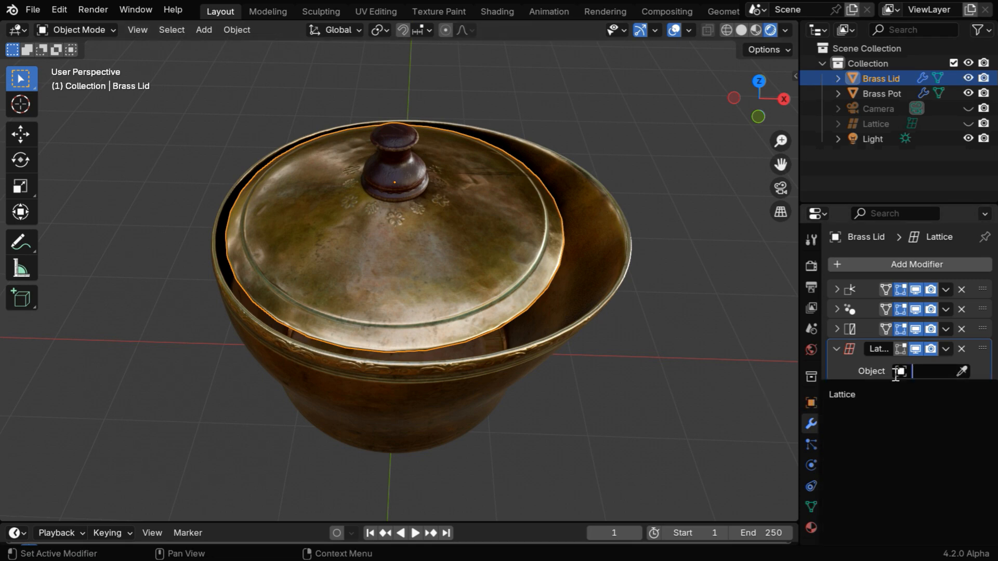
{"action": "left_click", "coordinate": [840, 394]}
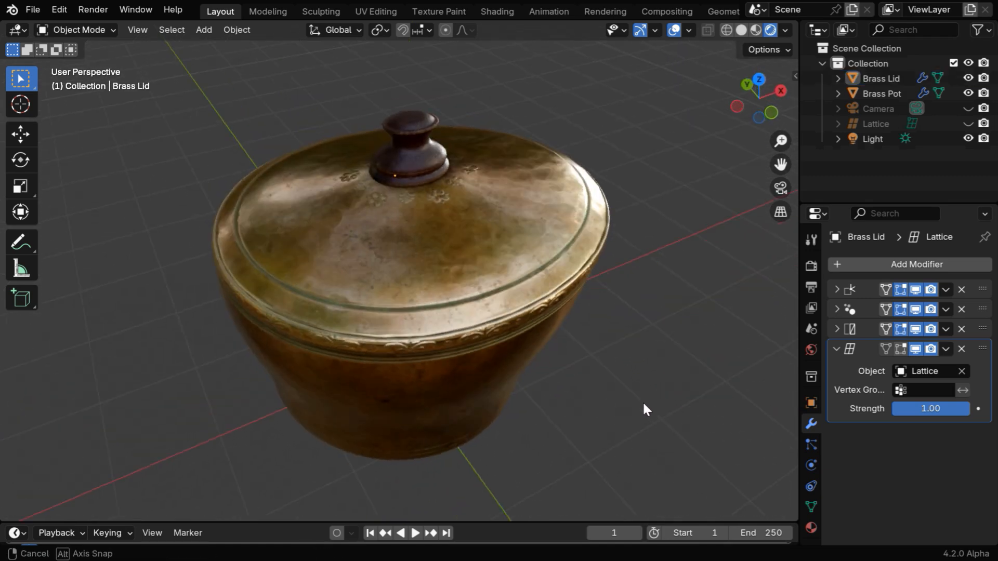
{"action": "left_click_drag", "start_coordinate": [646, 409], "coordinate": [579, 395]}
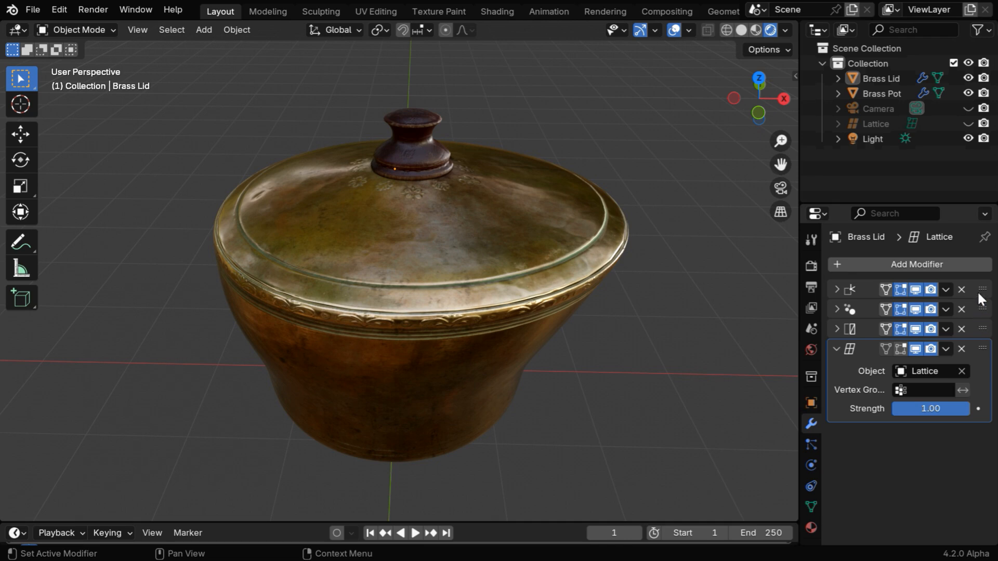
{"action": "mouse_move", "coordinate": [949, 306]}
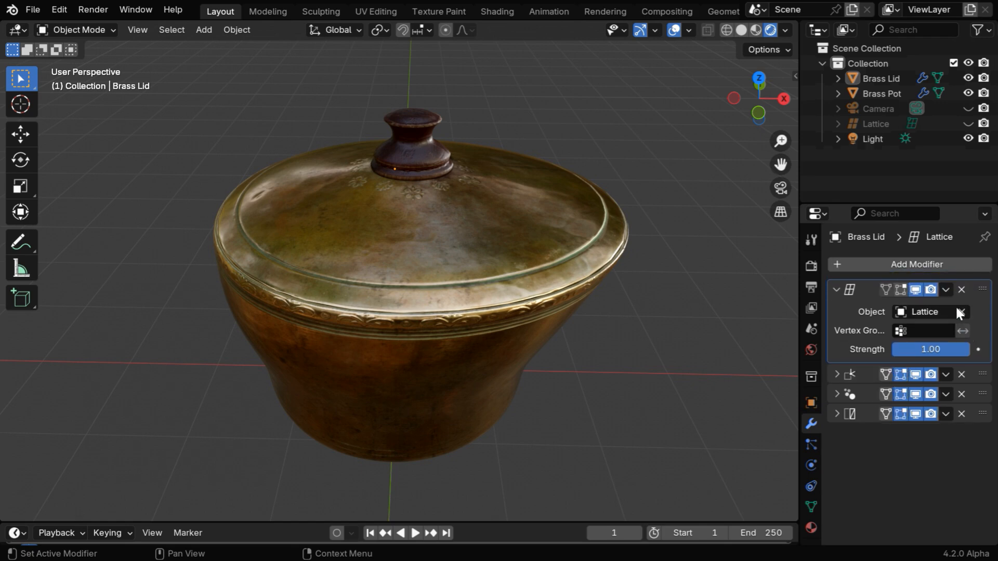
Move the pot's Lattice modifier to the top of its stack and orbit to inspect.
{"action": "left_click", "coordinate": [946, 289]}
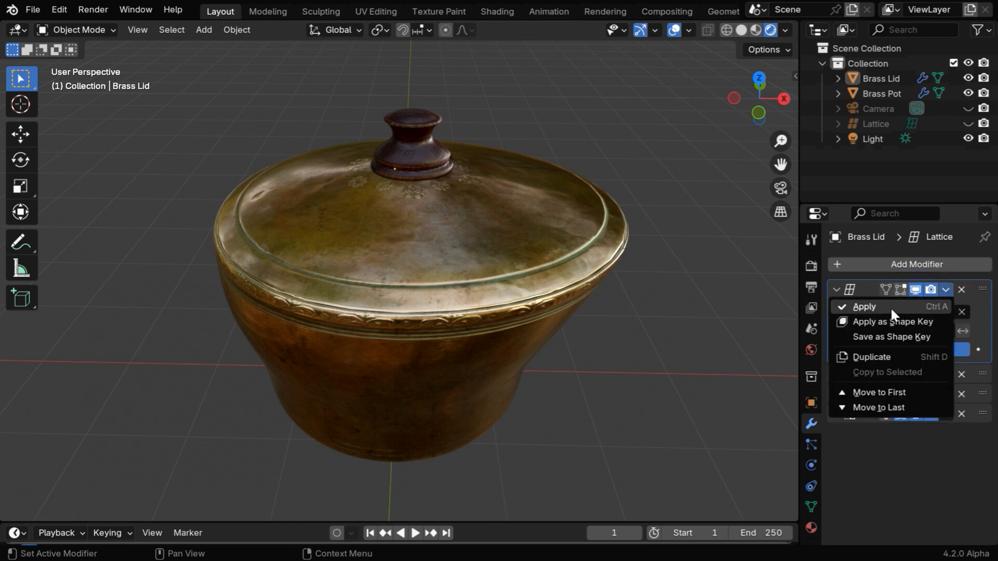
{"action": "left_click", "coordinate": [864, 307]}
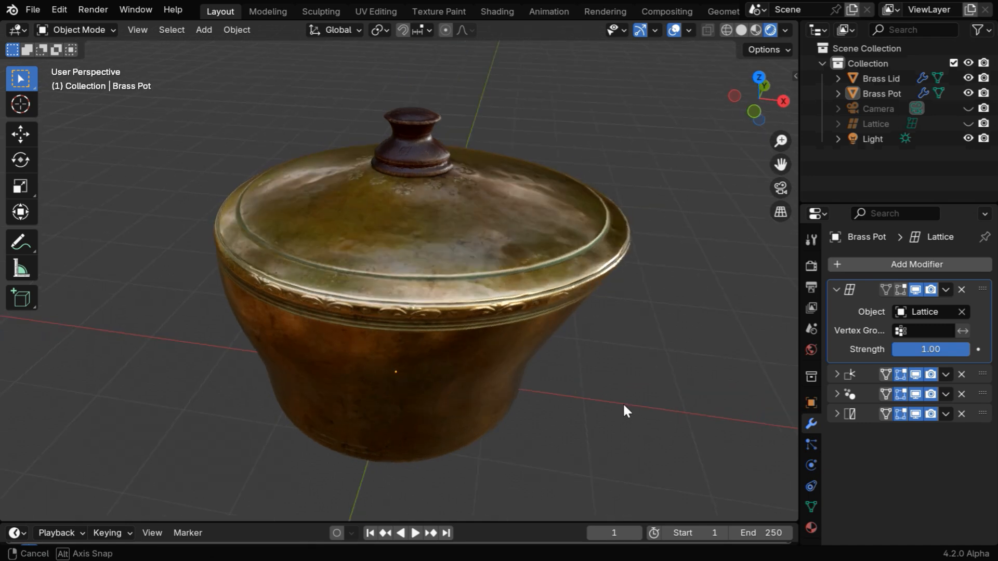
{"action": "left_click_drag", "start_coordinate": [627, 411], "coordinate": [395, 374]}
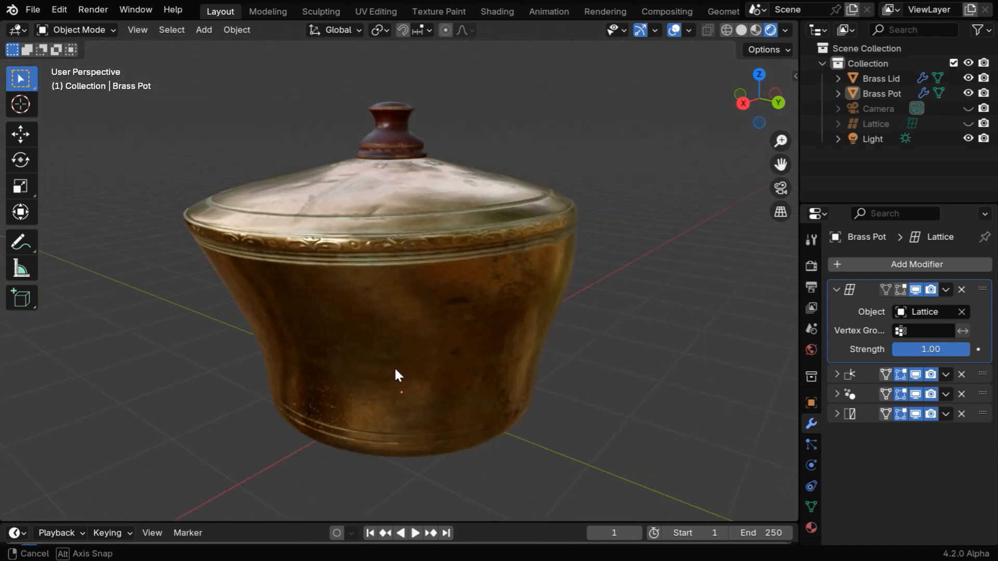
{"action": "left_click_drag", "start_coordinate": [395, 374], "coordinate": [499, 369]}
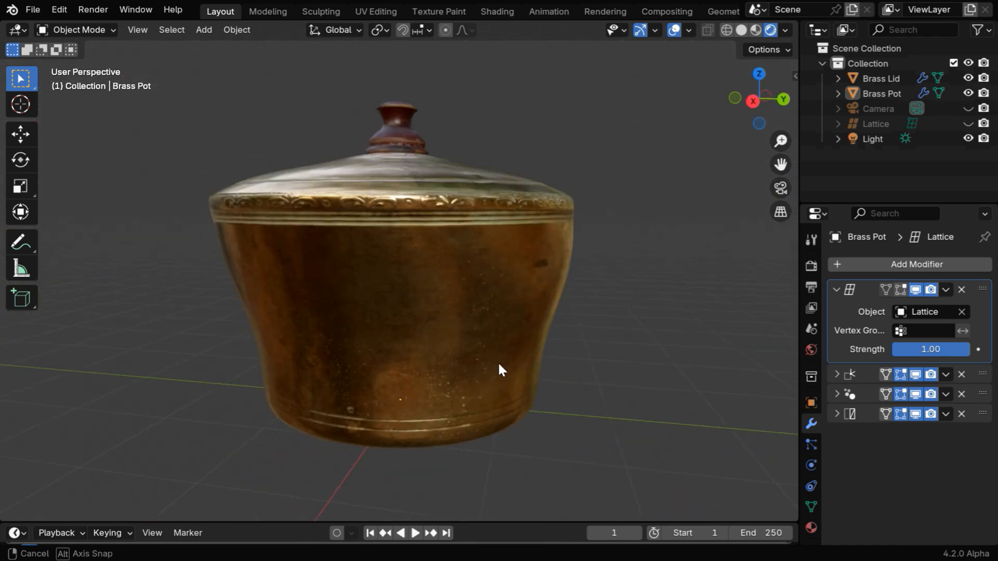
{"action": "left_click_drag", "start_coordinate": [500, 369], "coordinate": [671, 428]}
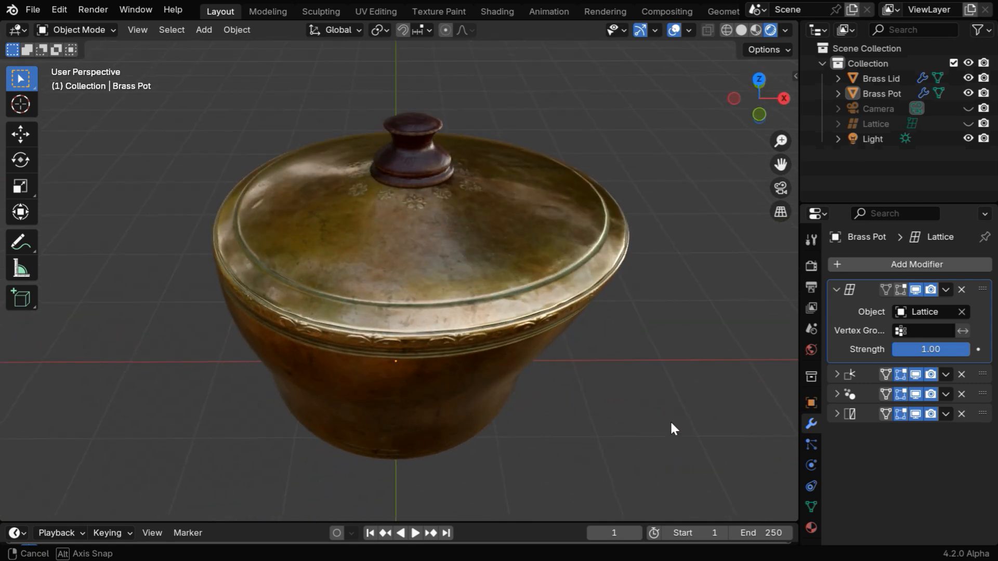